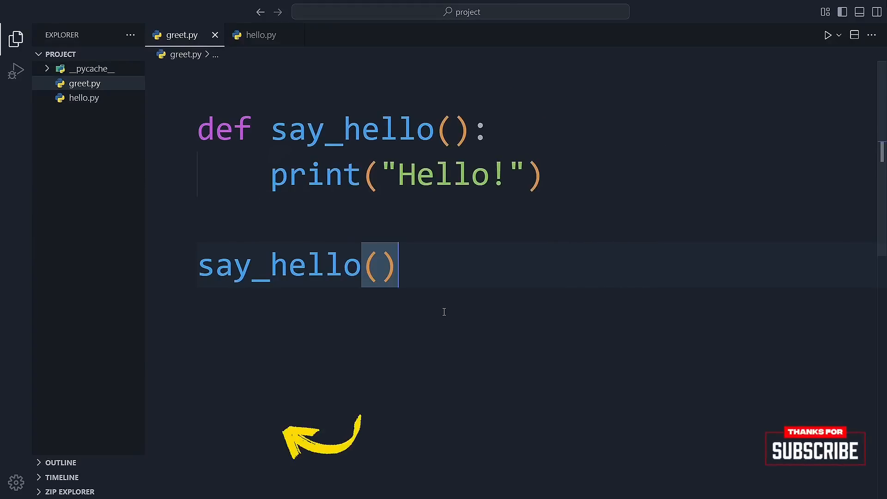
- Run greet.py to see it print Hello!, hide the output, and return to hello.py
click(827, 34)
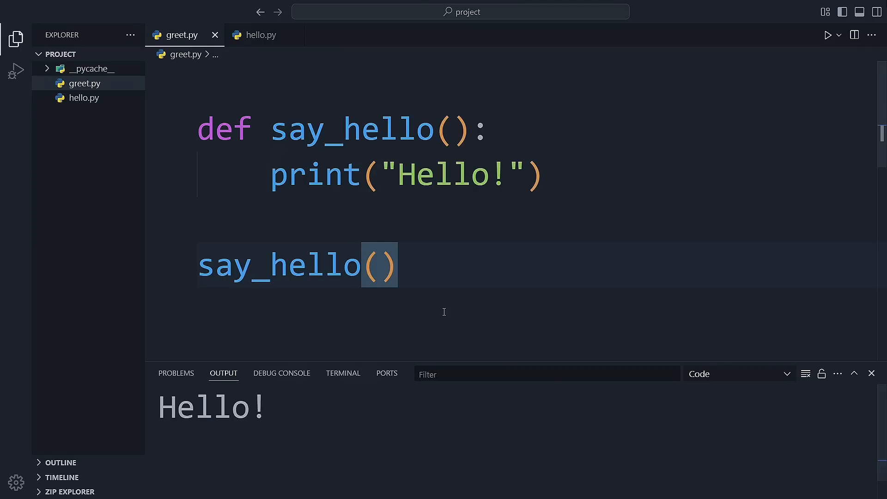
click(871, 372)
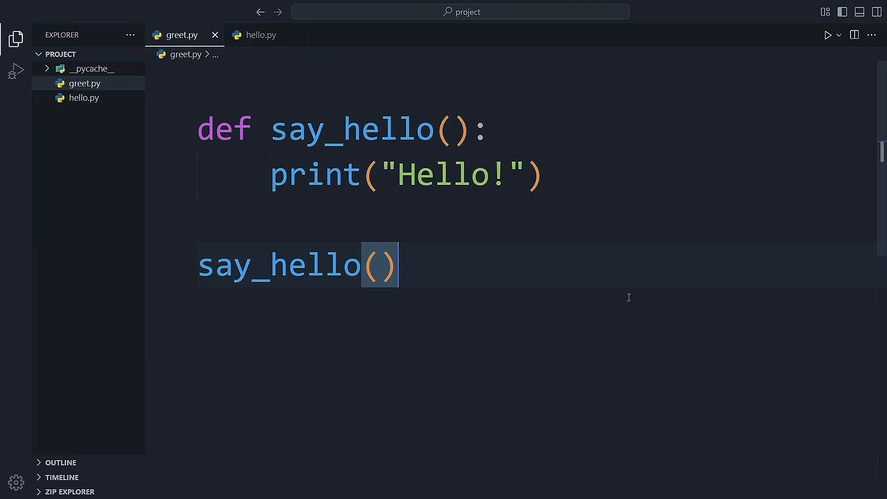
click(261, 35)
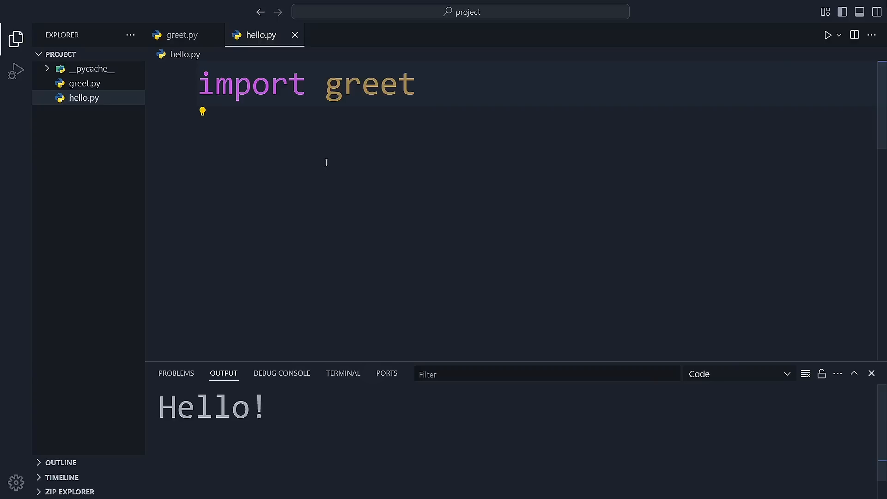
mouse_move(707, 318)
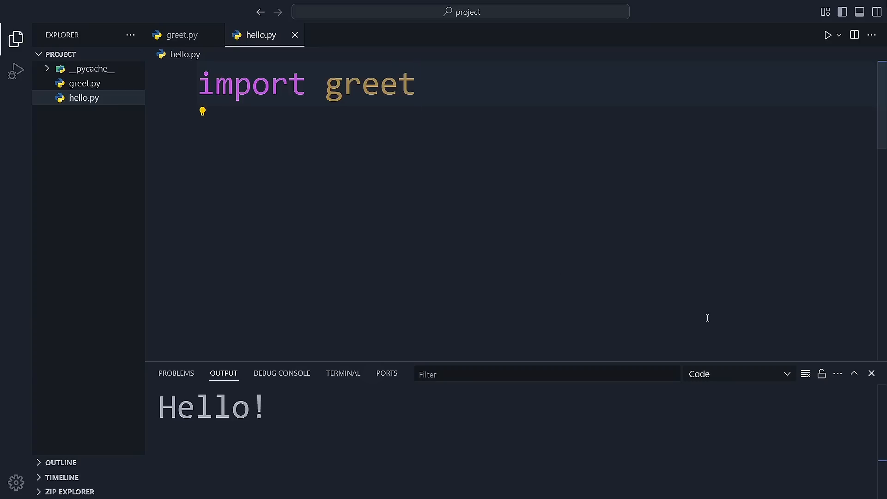
- In greet.py, wrap the say_hello() call in an if __name__ == "__main__": guard and run it
click(182, 34)
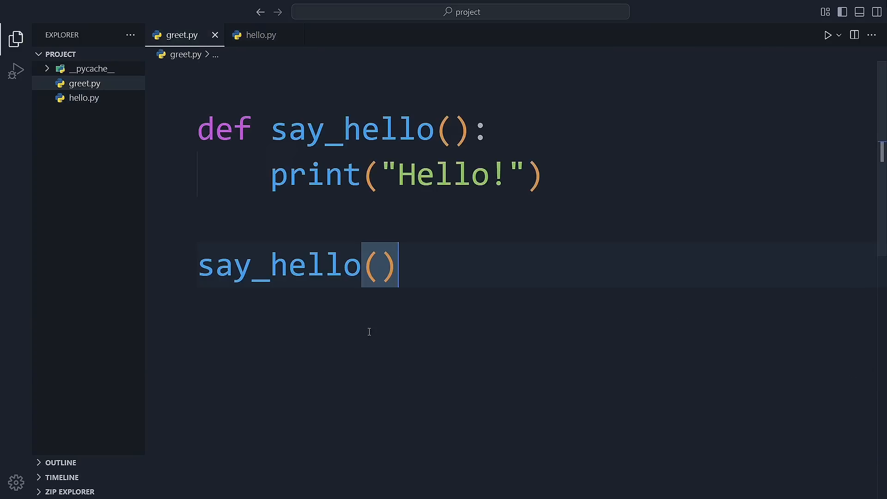
text(if __name__ == "__main__":)
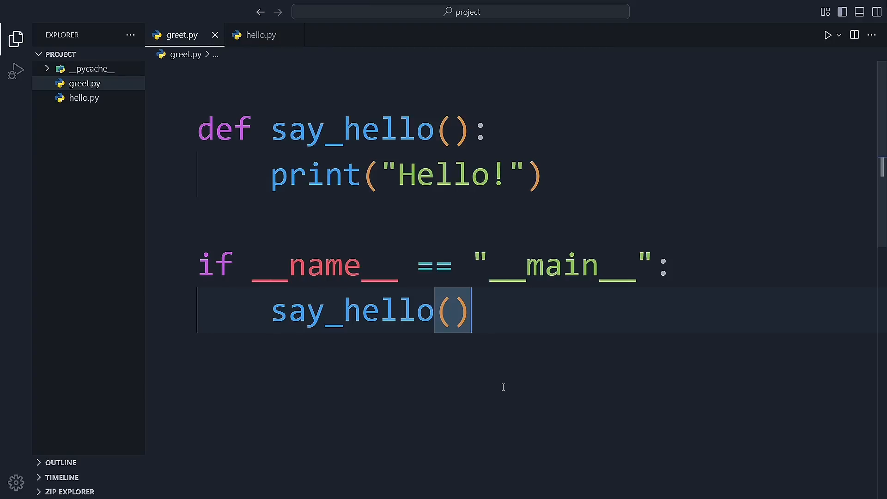
click(827, 34)
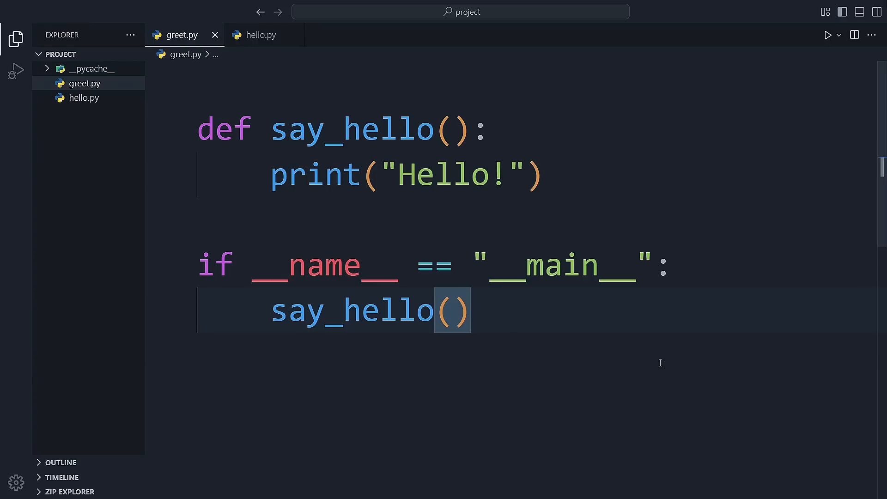
- Return to hello.py to rerun it and see an empty output
click(260, 35)
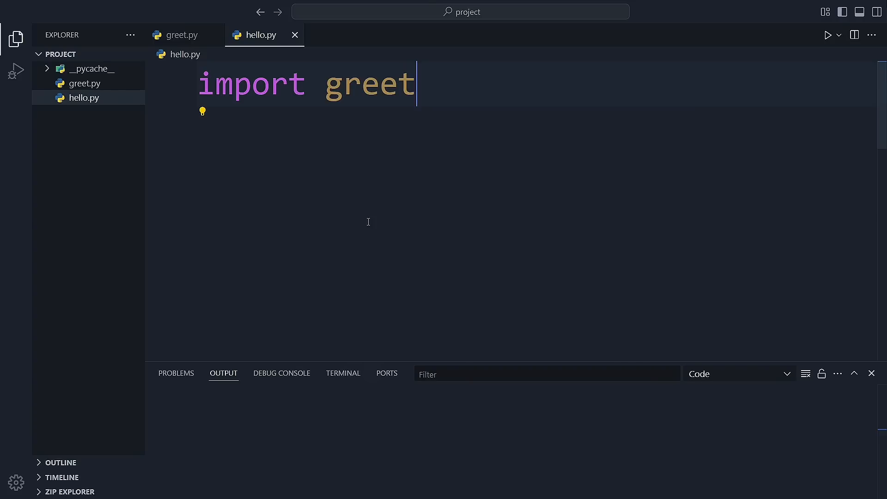
- Add greet.say_hello() below the import greet line in hello.py
text(g)
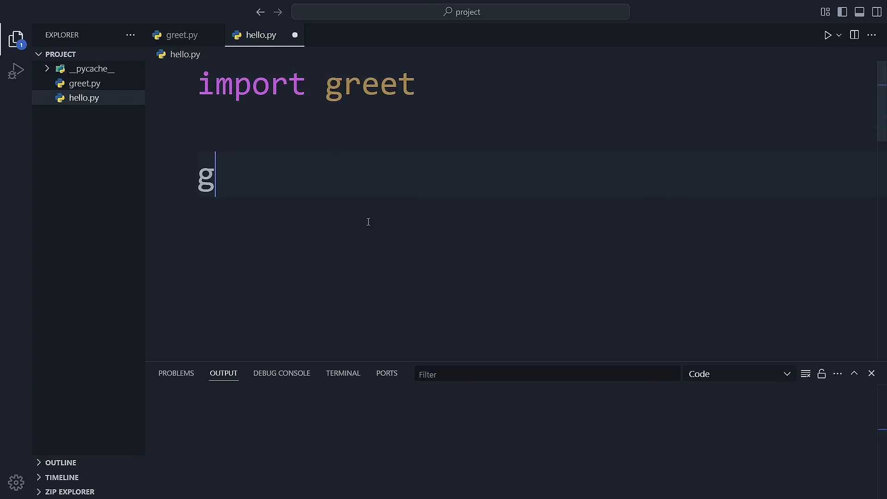
text(reet.say_h)
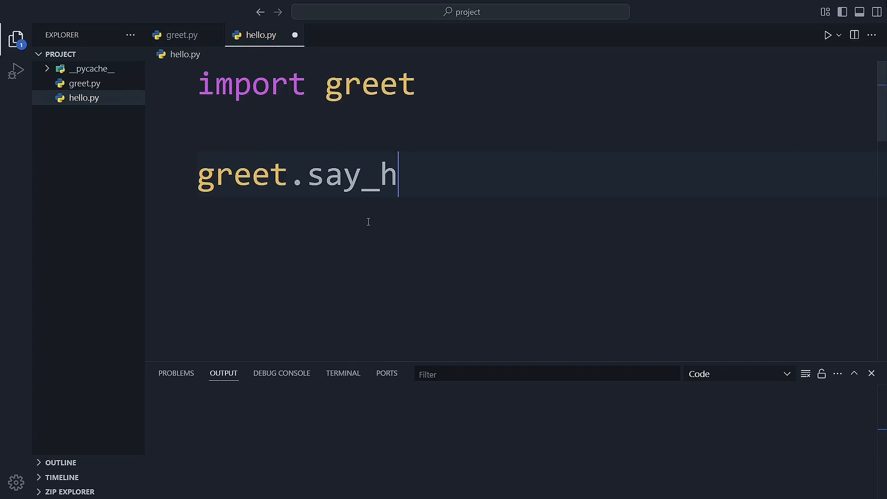
text(ello())
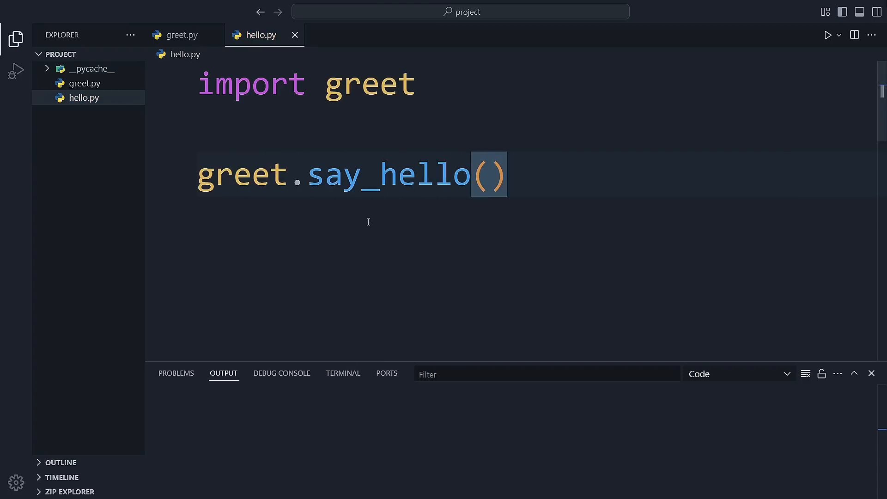